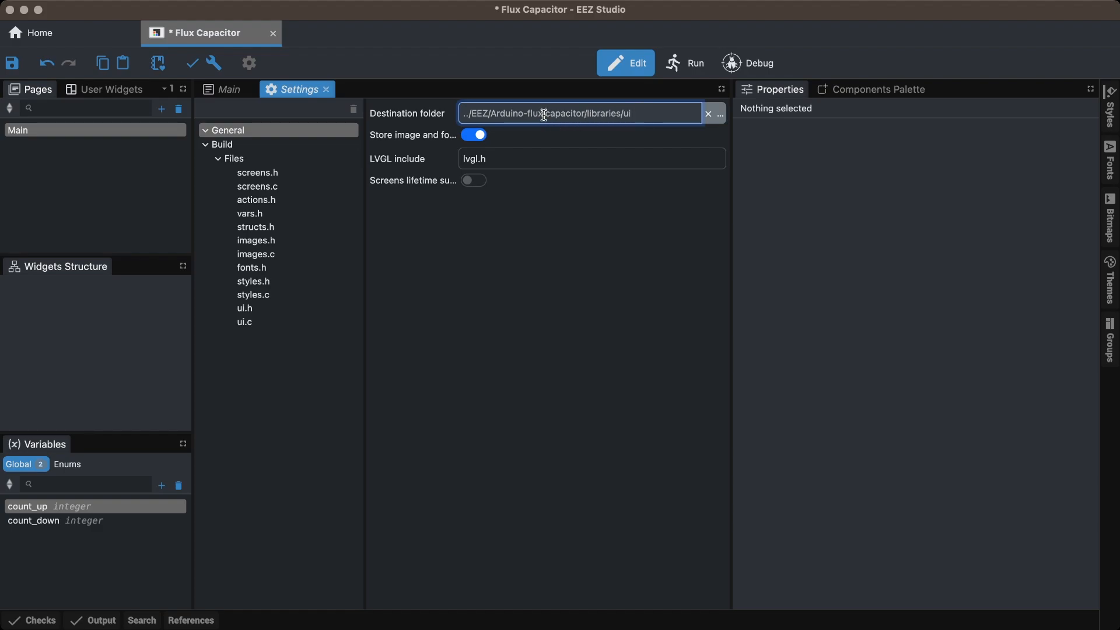
Select the last folder of the Build destination path so it can be replaced
double_click(608, 113)
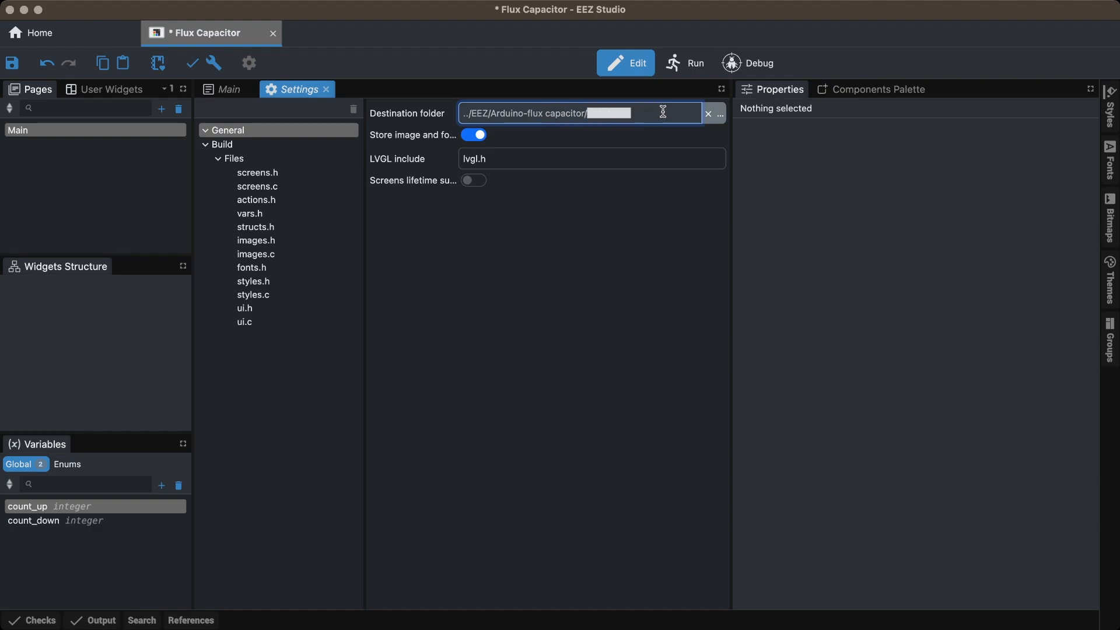